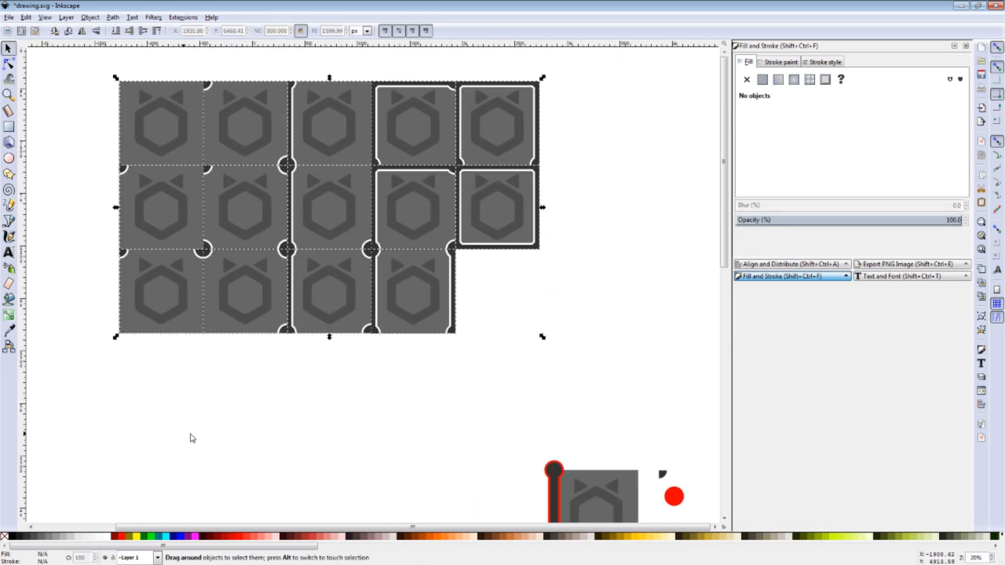
Focus the side-by-side game windows showing dinos over the tiled background.
left_click(908, 263)
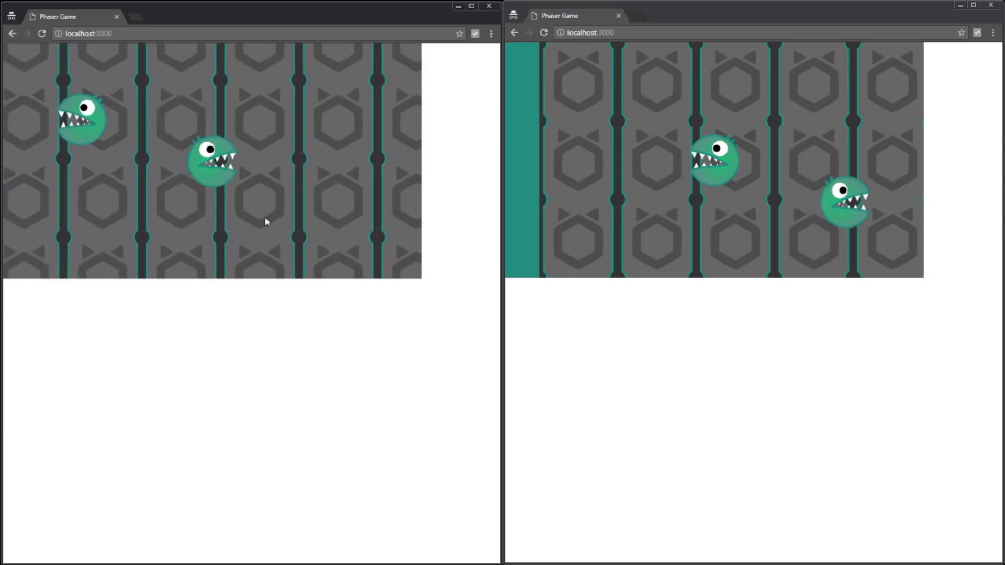
mouse_move(776, 134)
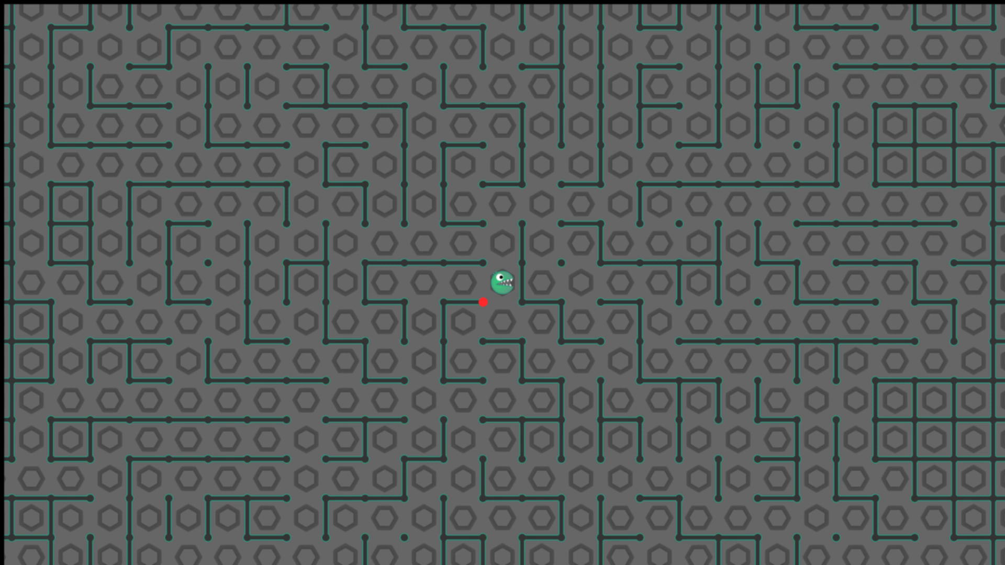
Steer the dino left through the hexagon-tile maze with the arrow key.
key("Left")
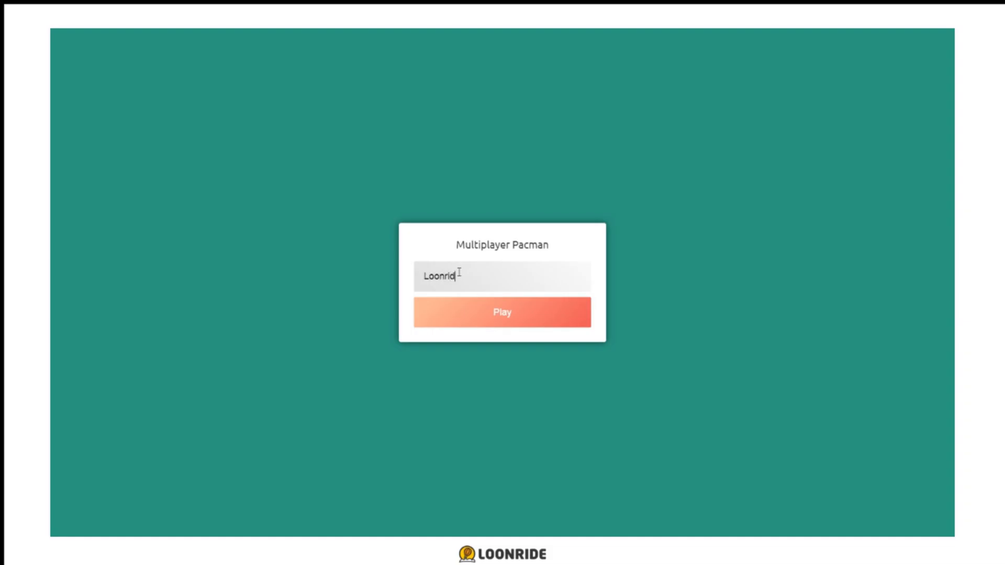
Click the Multiplayer Pacman login form twice until the Nickname field is empty.
left_click(502, 313)
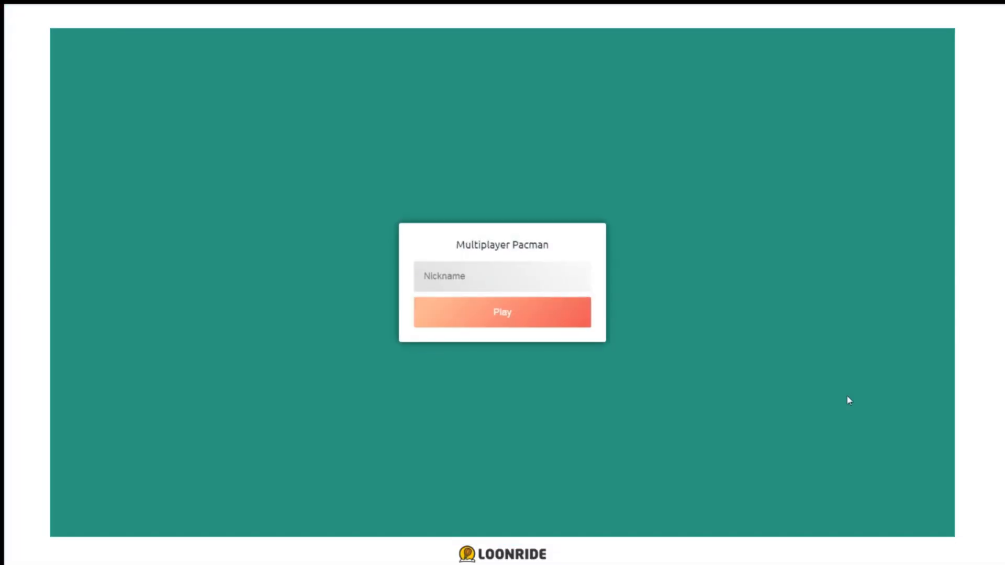
left_click(502, 312)
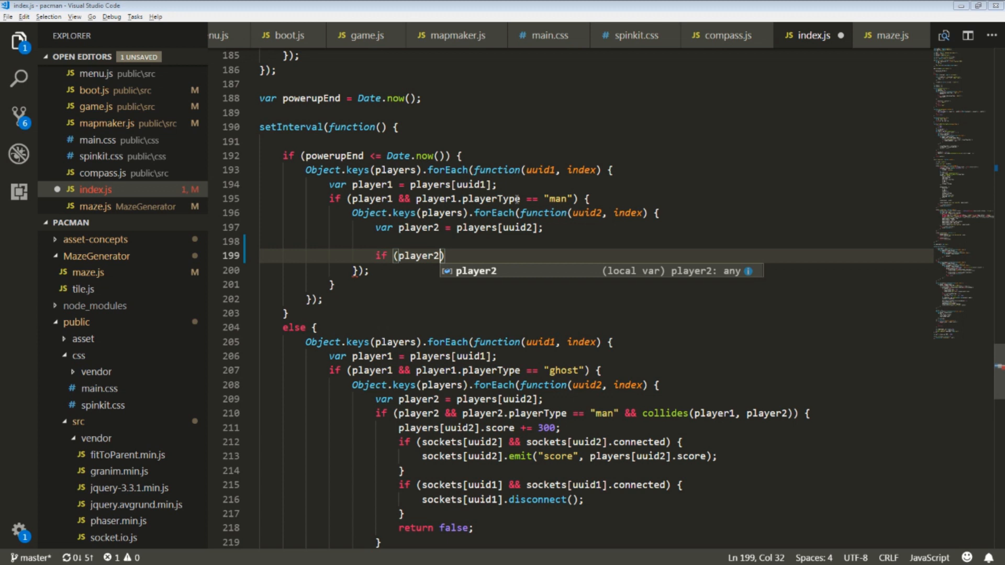
Add an if for player2.playerType == "ghost" && collides, adding score and calling socket.disconnect().
type(".playerType == \"ghost\"")
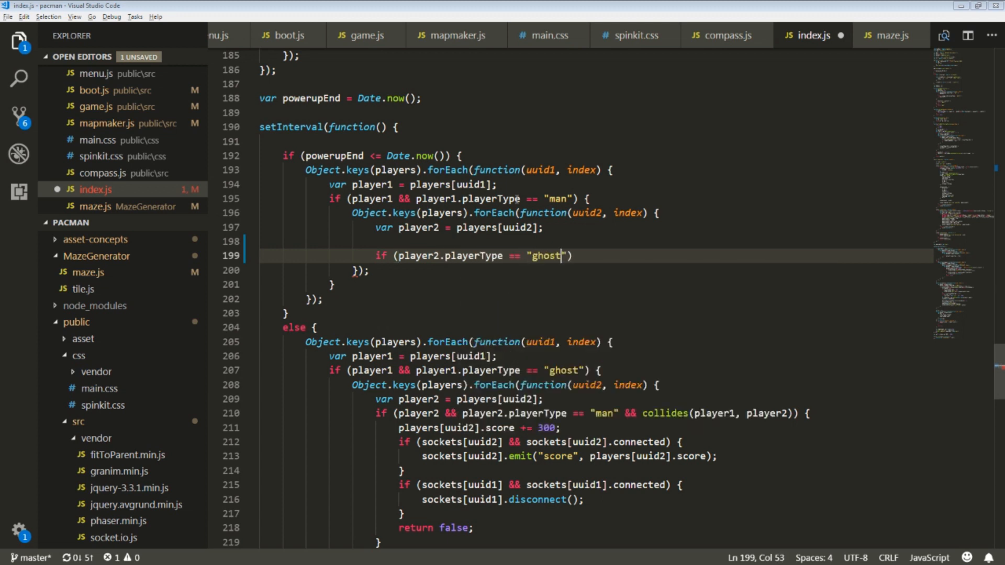
type("&& collides(player1,")
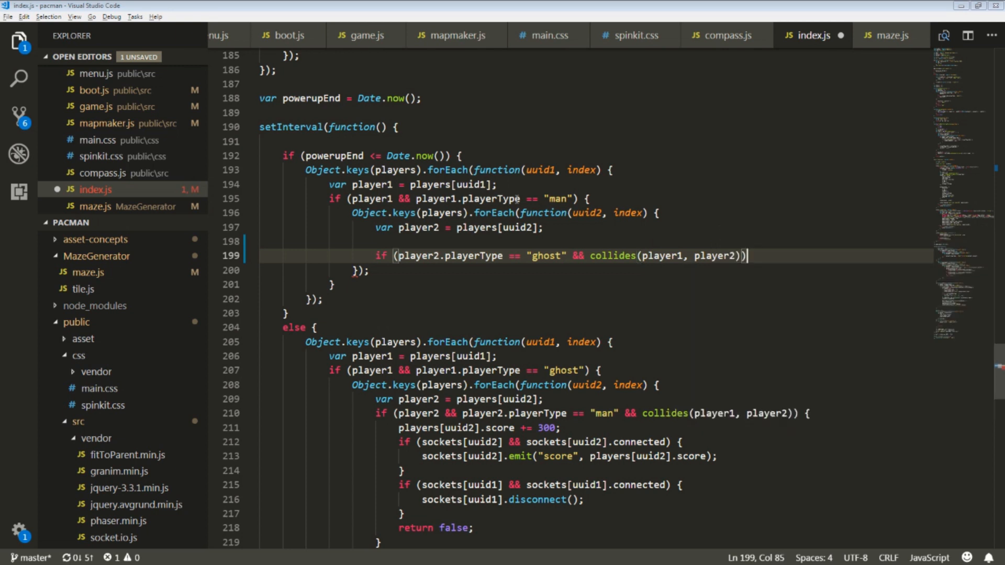
type("player2.score += 100;")
type("player1.socket.disco")
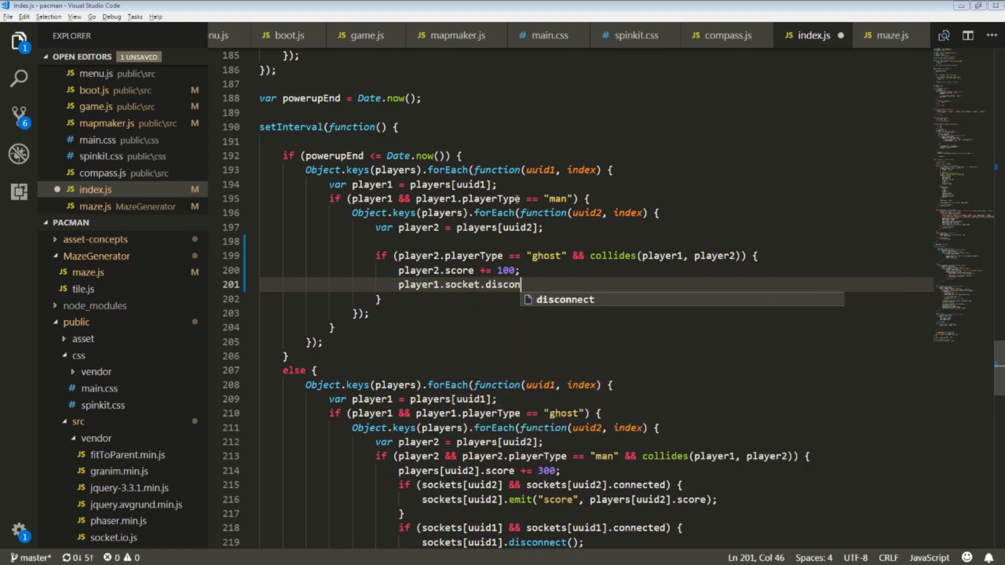
type("nect();")
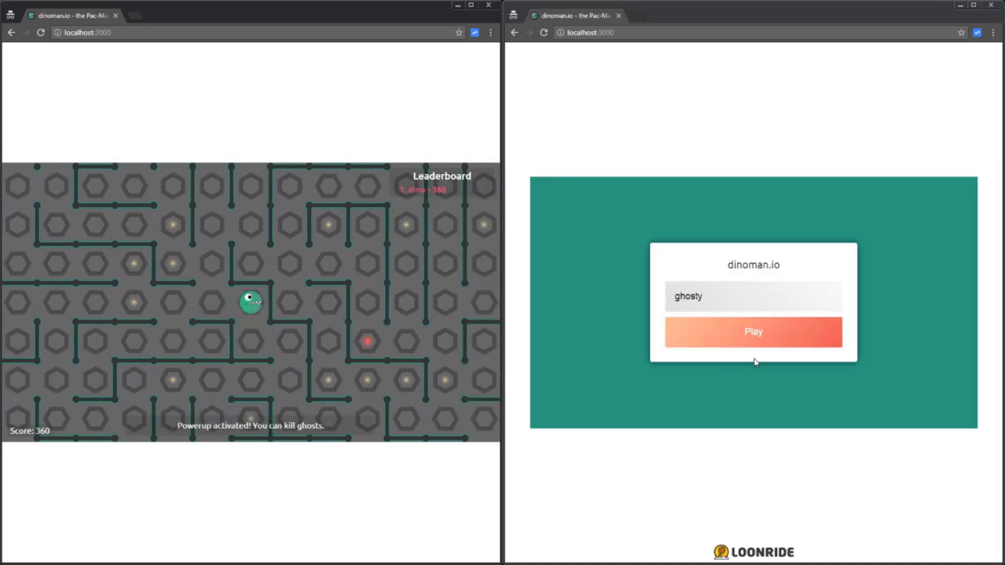
Click Play on the right window's login form to join as the ghost player ghosty.
left_click(753, 331)
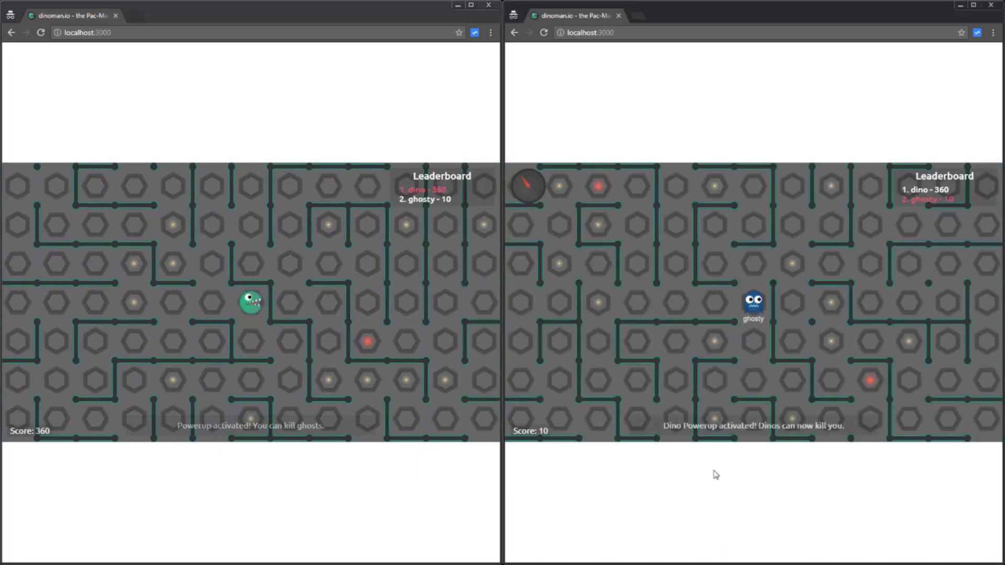